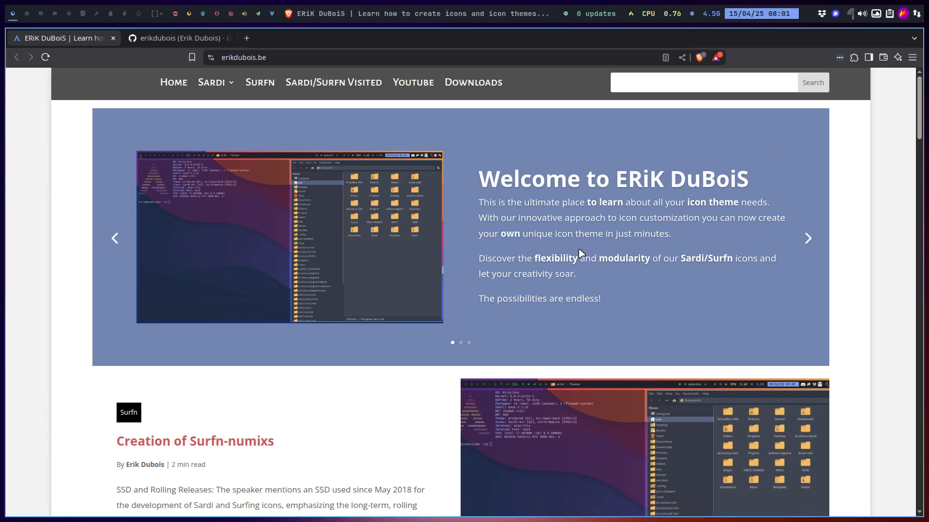
mouse_move(430, 211)
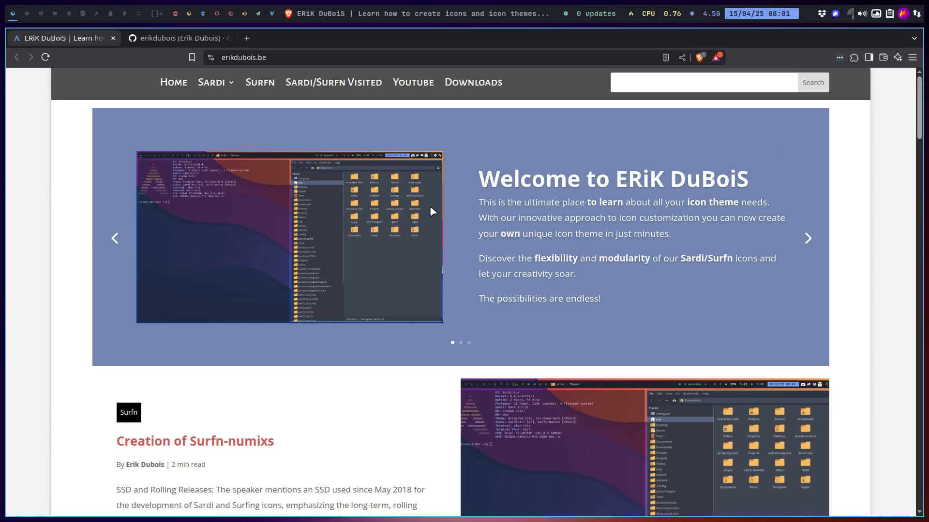
Show the erikdubois profile's repositories list on GitHub
left_click(178, 38)
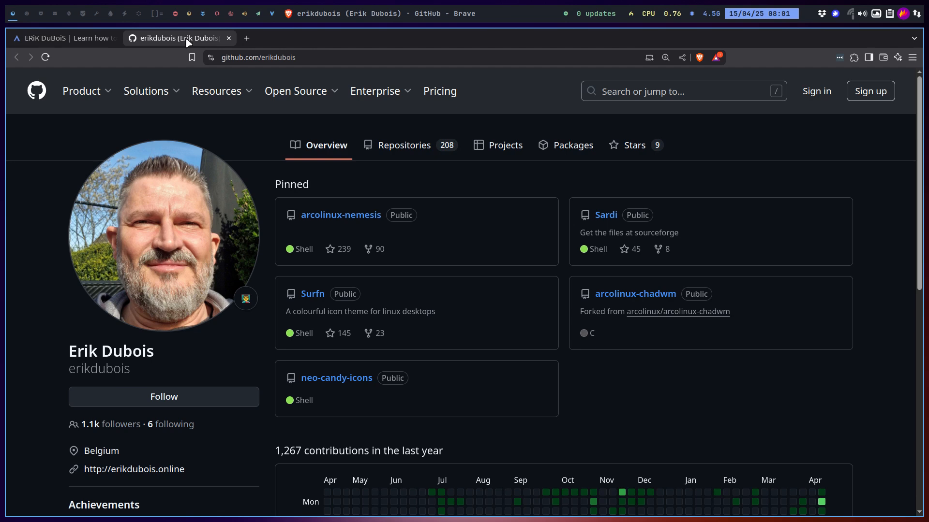
mouse_move(340, 215)
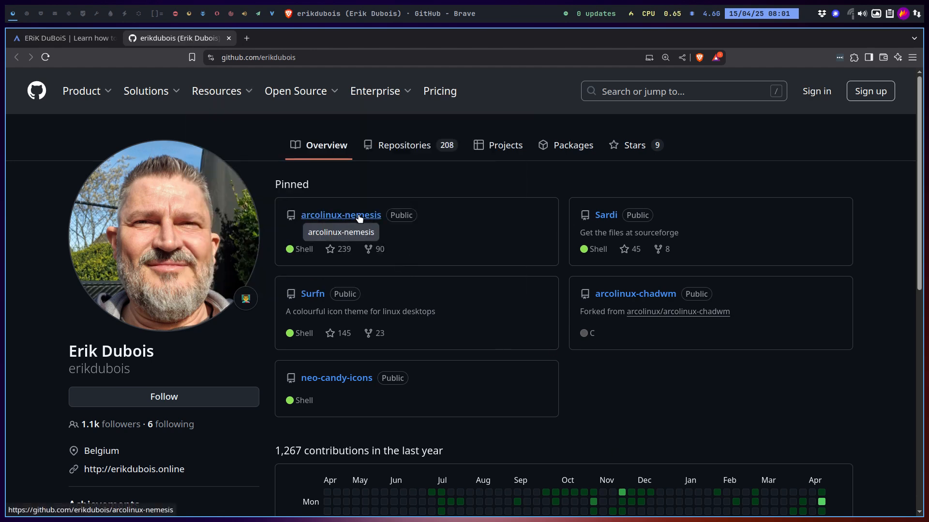
mouse_move(409, 145)
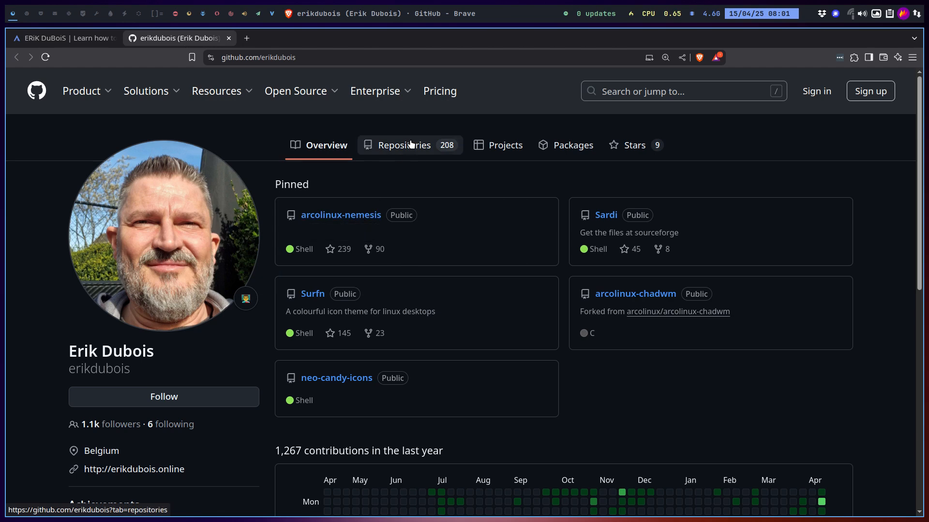
left_click(405, 145)
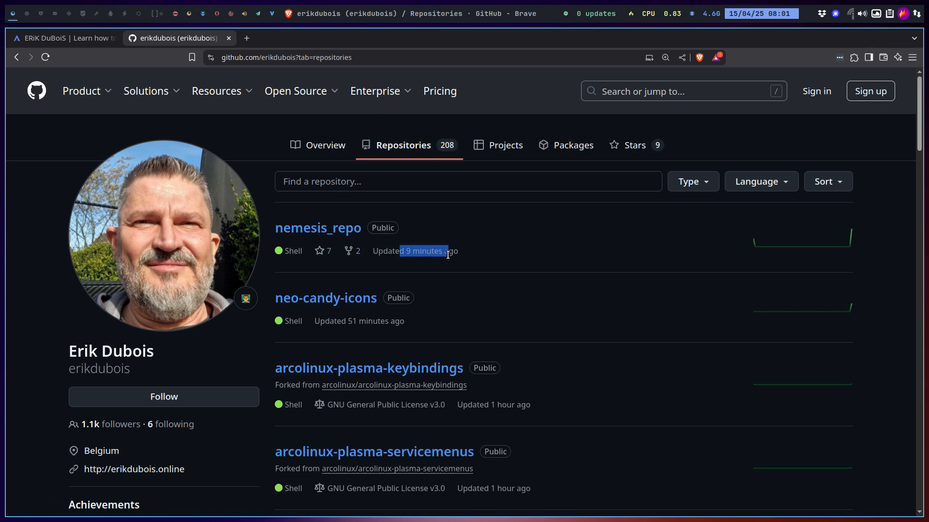
mouse_move(317, 228)
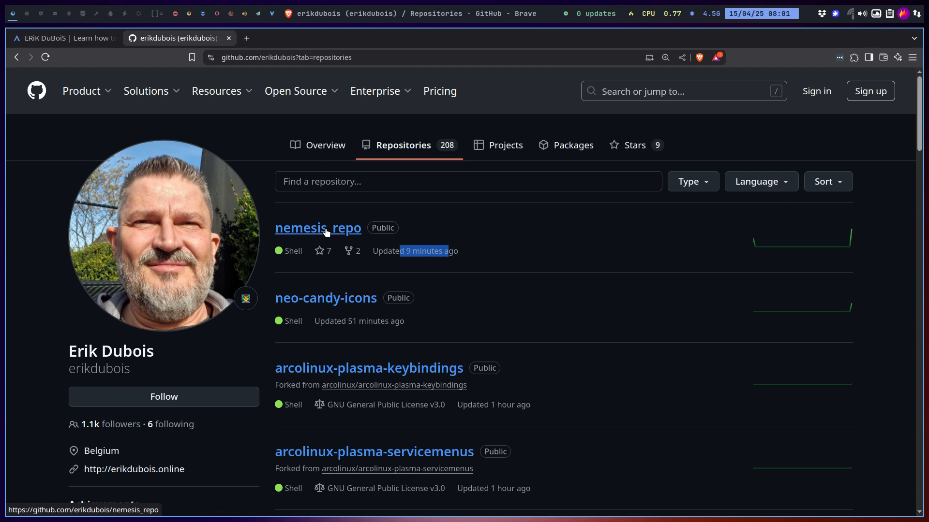
Open nemesis_repo and copy the three-line pacman.conf snippet from its README
left_click(319, 228)
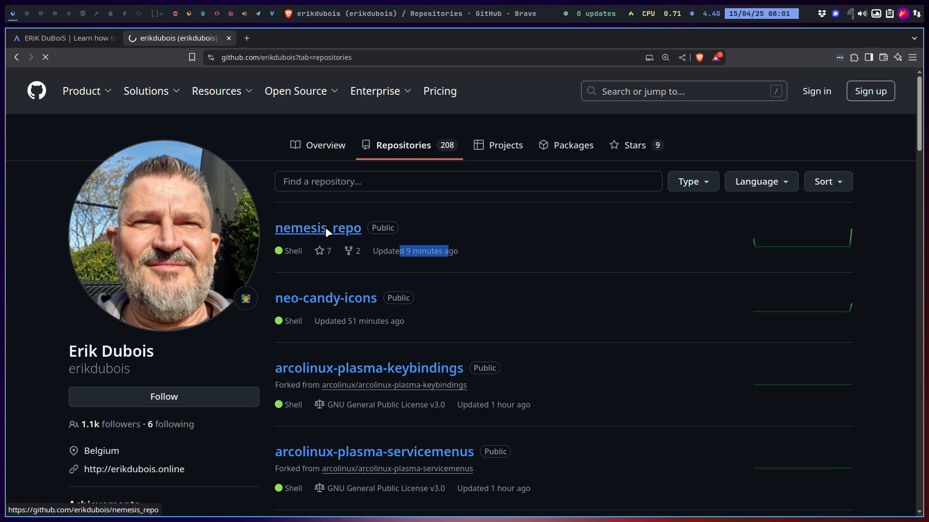
left_click(317, 228)
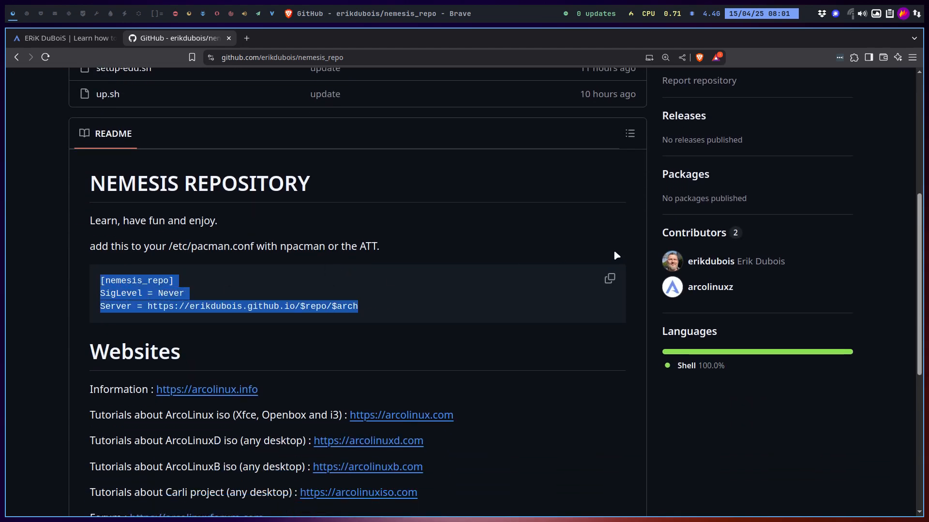
left_click(609, 279)
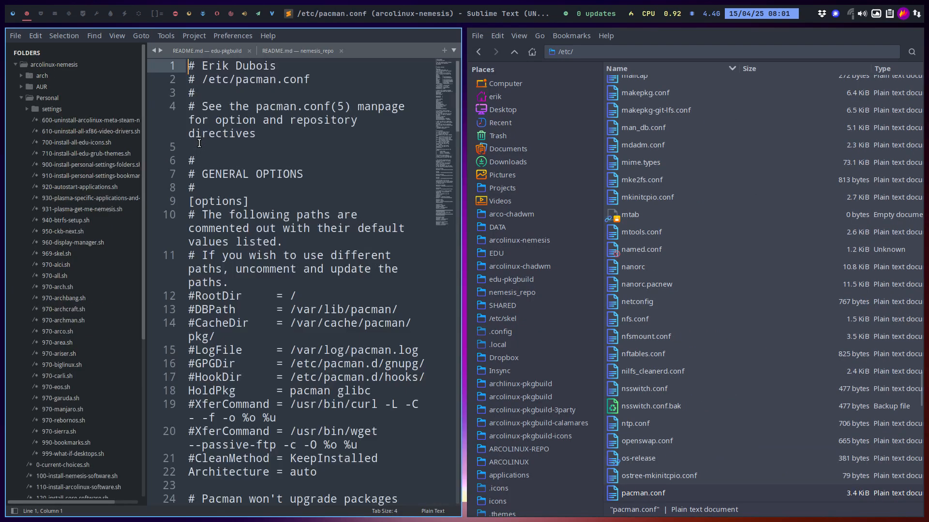
Open /etc/pacman.conf in Sublime Text and search it for 'candy'
double_click(643, 493)
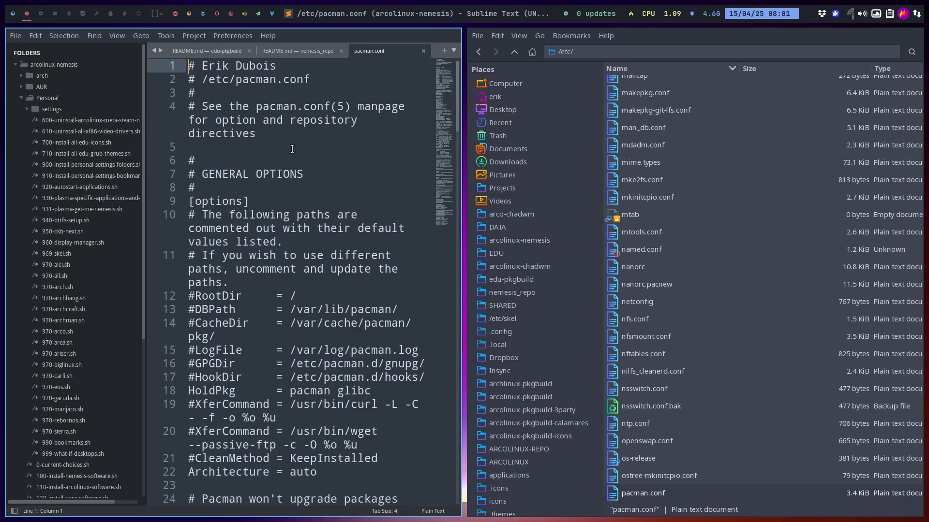
type("candy")
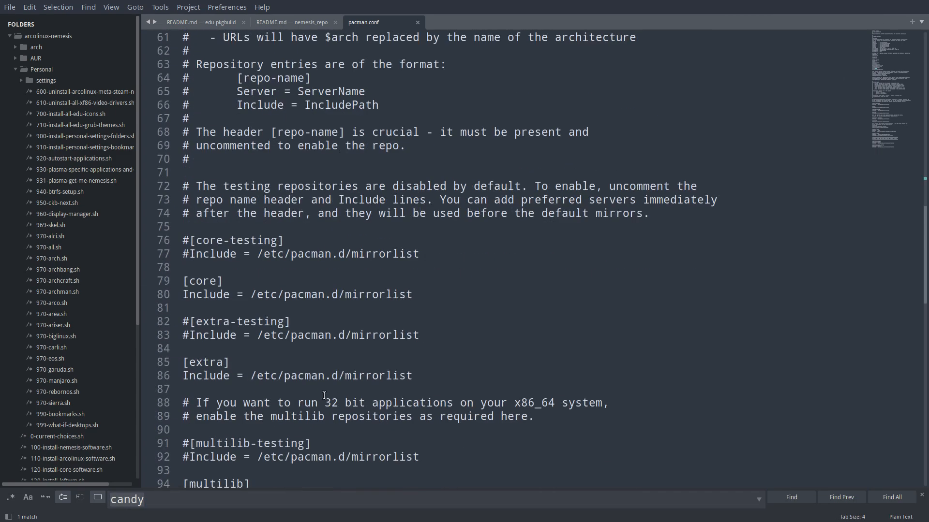
Place the [nemesis_repo] block above [chaotic-aur] and clear the selections
scroll("down", 3)
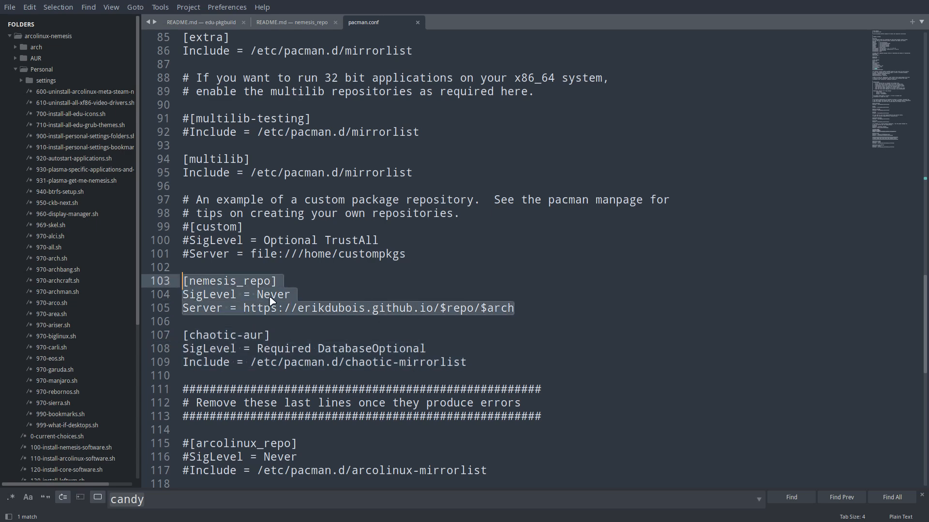
left_click(290, 294)
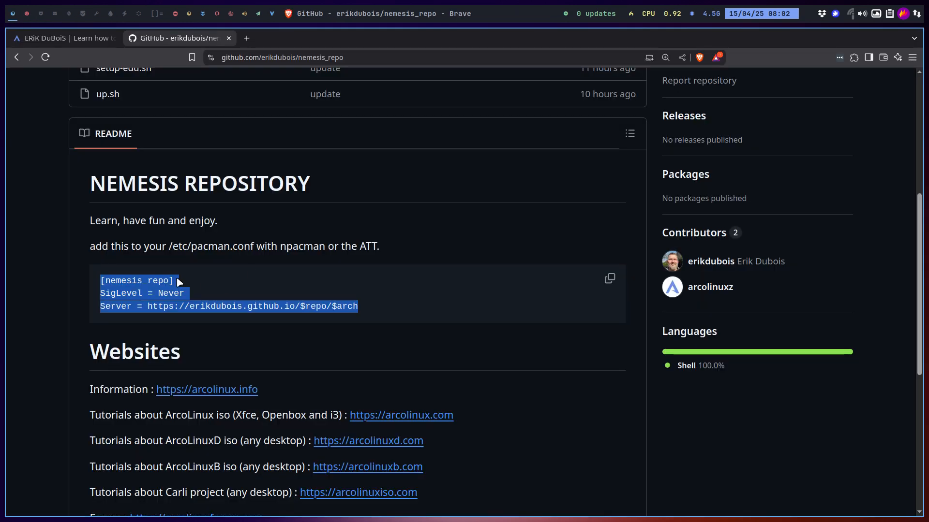
left_click(222, 296)
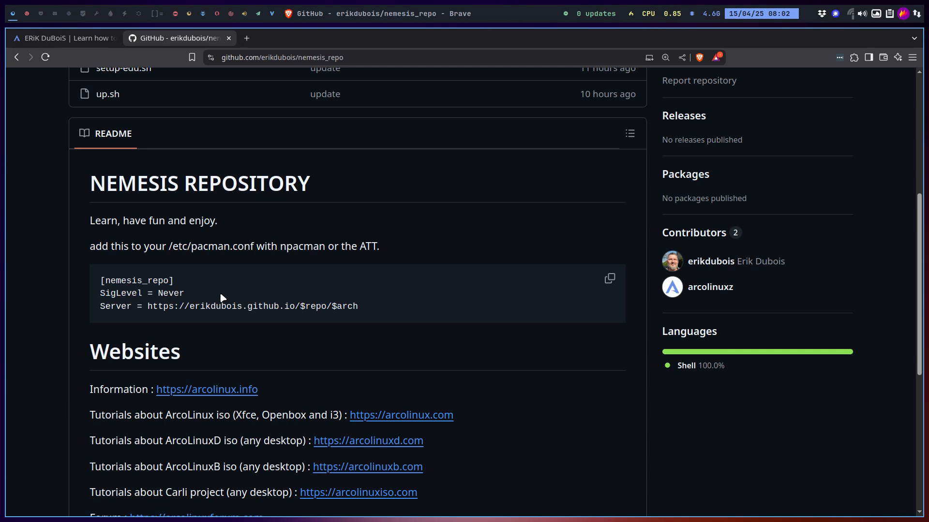